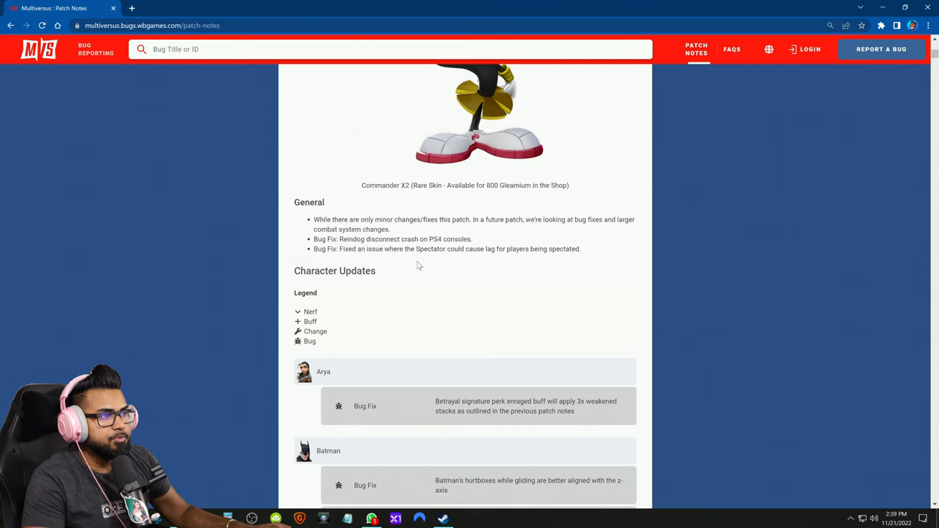
pyautogui.moveTo(312, 256)
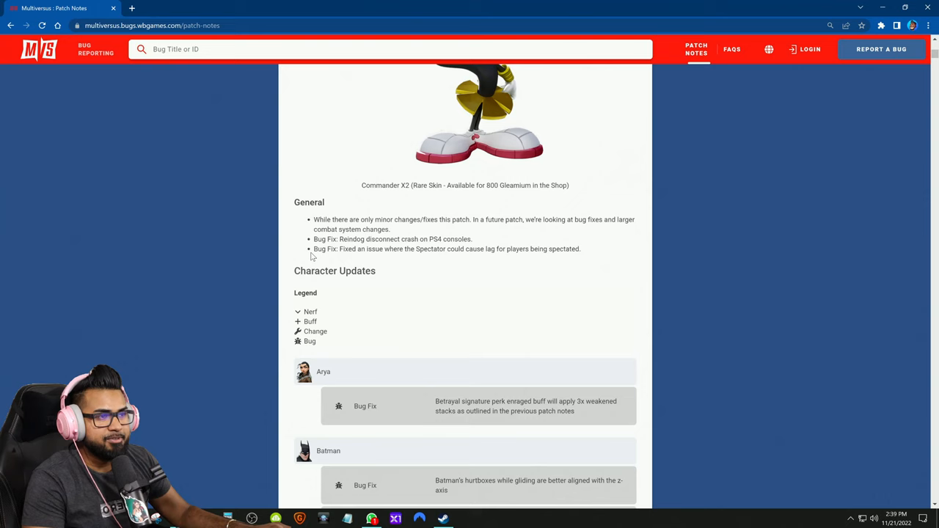
pyautogui.scroll(-3)
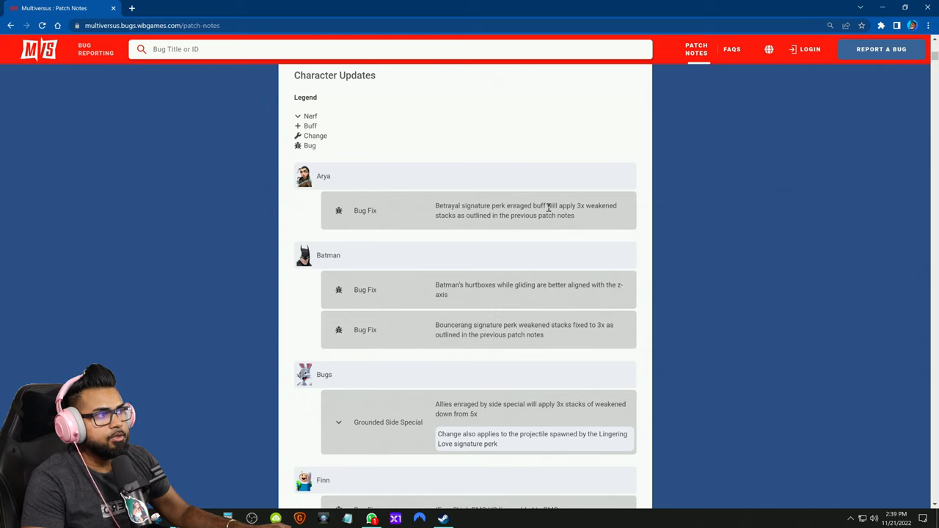
pyautogui.moveTo(551, 223)
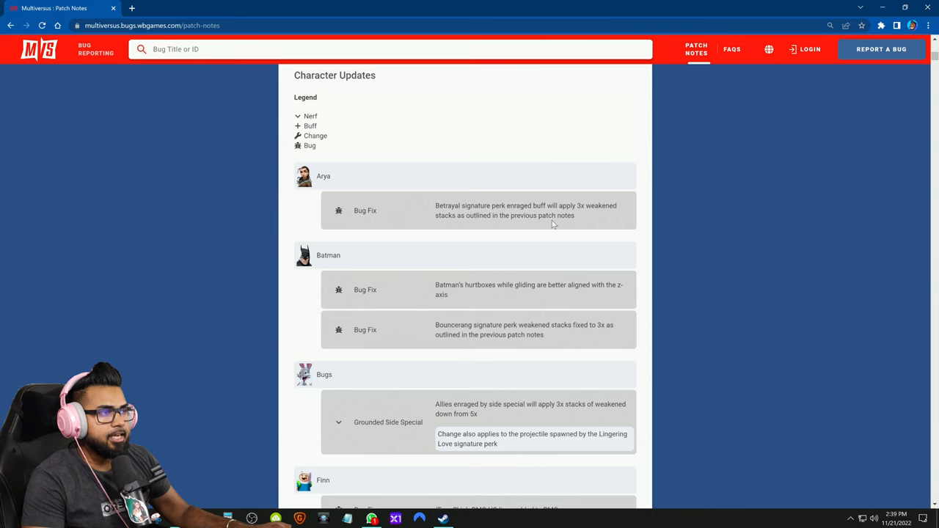
pyautogui.scroll(-3)
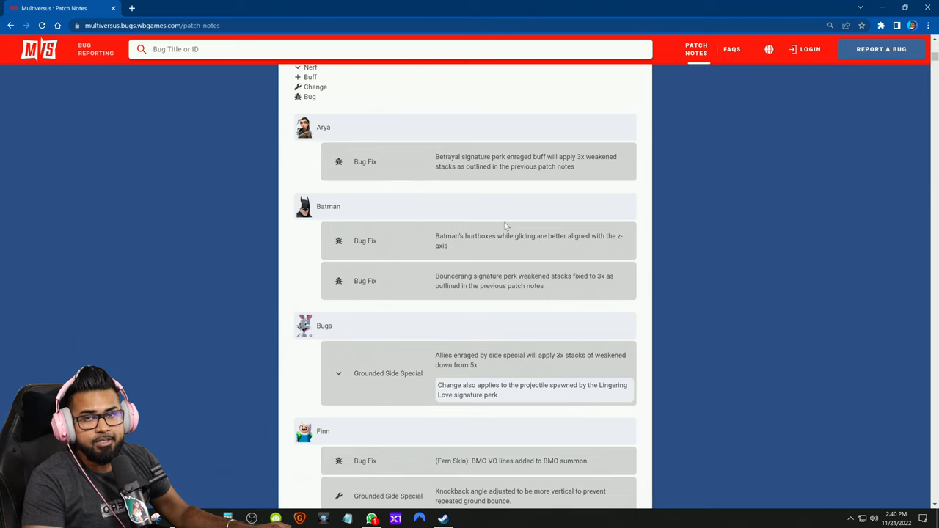
pyautogui.scroll(-3)
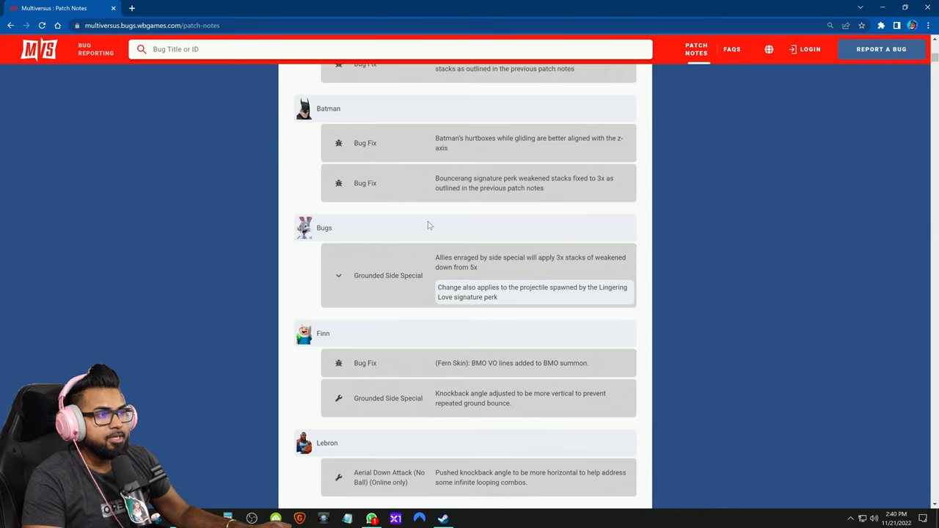
pyautogui.moveTo(460, 277)
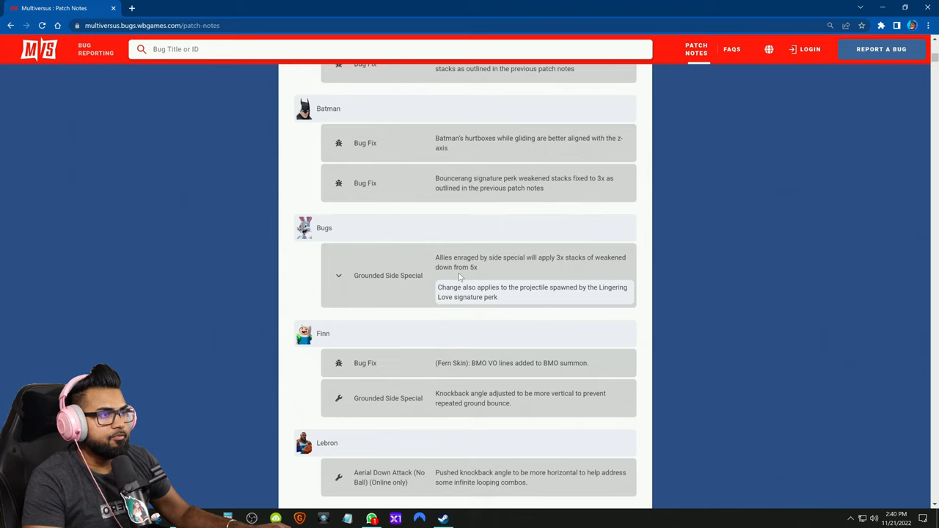
pyautogui.moveTo(484, 294)
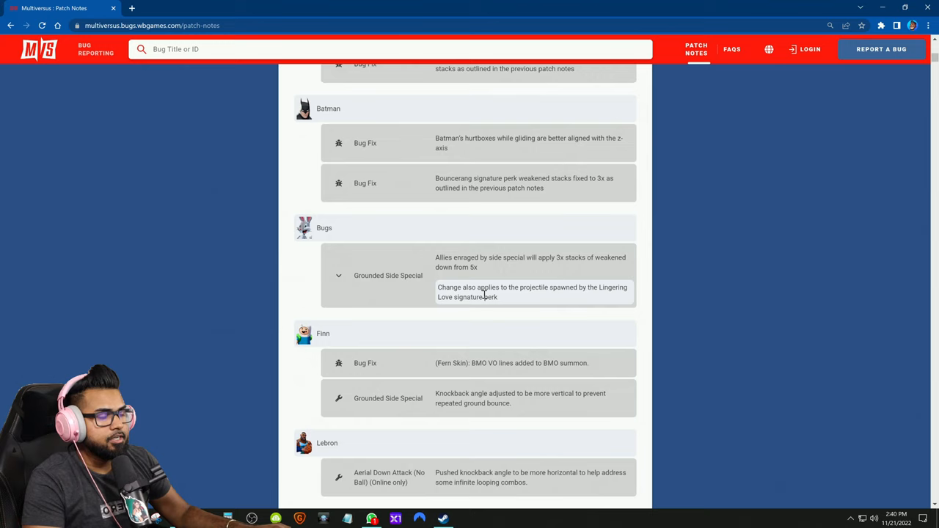
pyautogui.moveTo(509, 283)
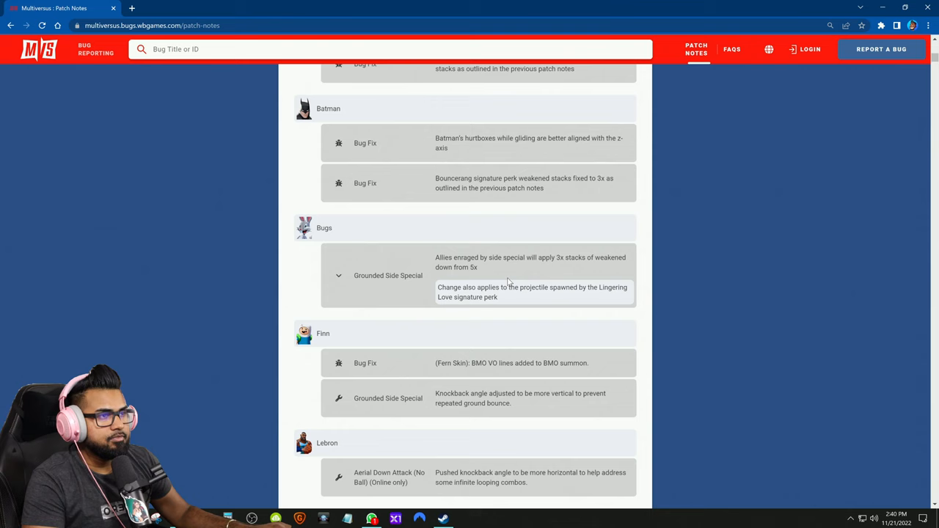
pyautogui.scroll(-3)
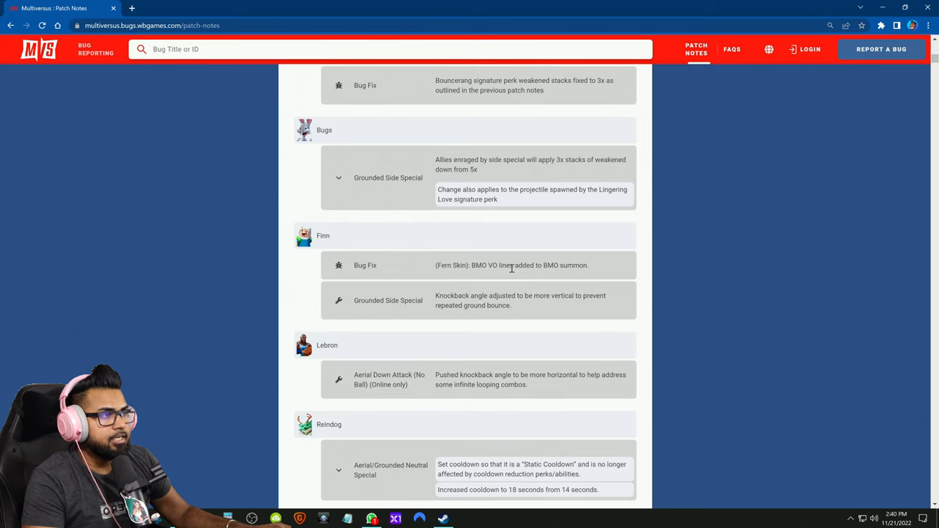
pyautogui.scroll(-3)
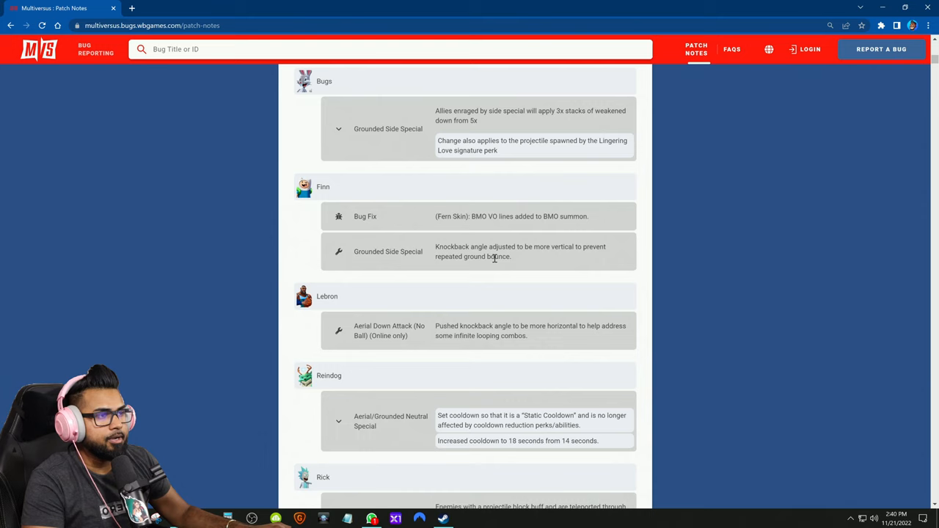
pyautogui.moveTo(521, 260)
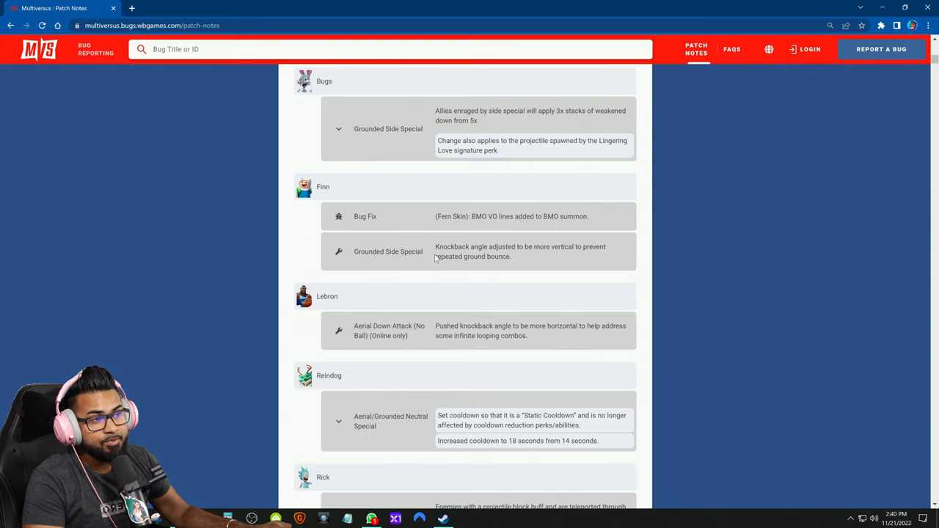
pyautogui.scroll(-3)
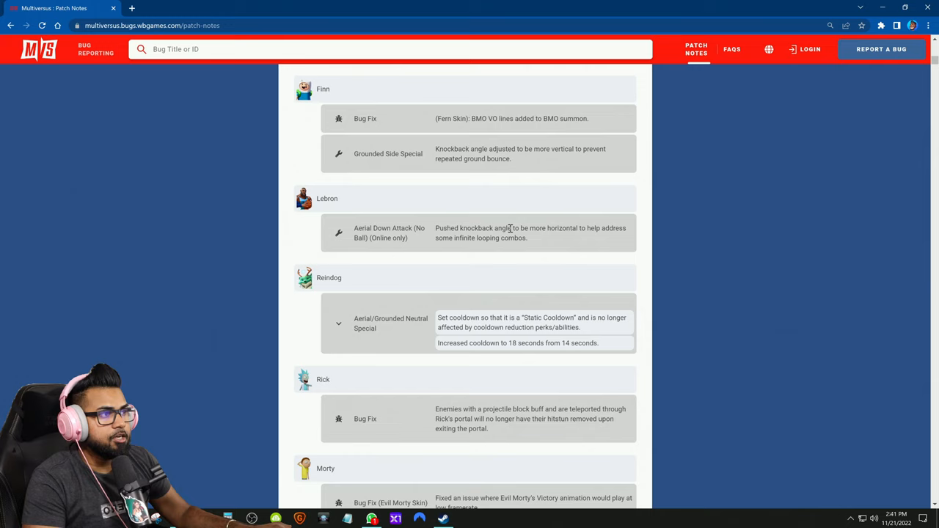
pyautogui.moveTo(416, 215)
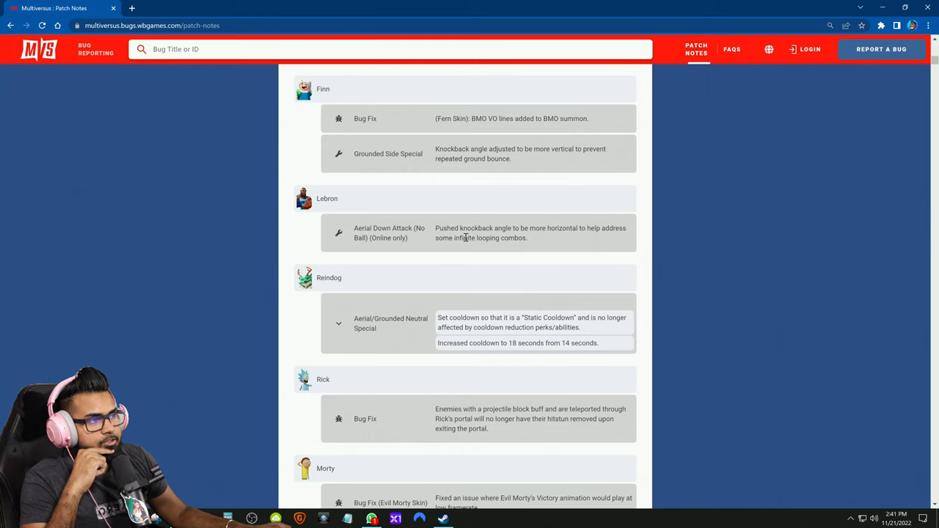
pyautogui.moveTo(482, 222)
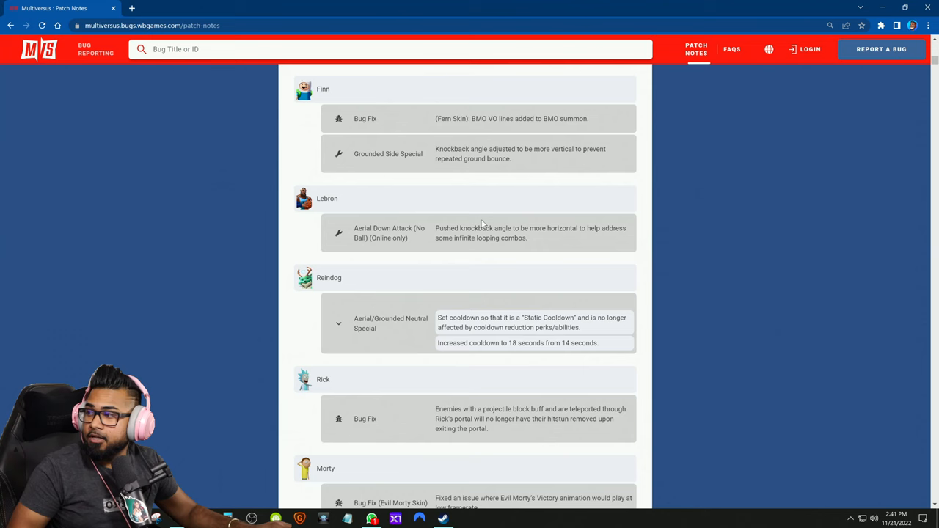
pyautogui.scroll(-3)
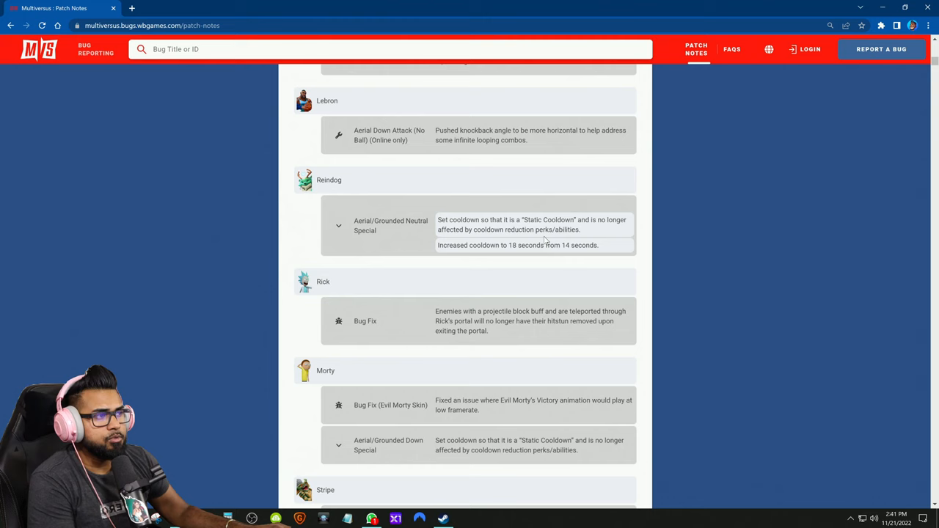
pyautogui.scroll(-3)
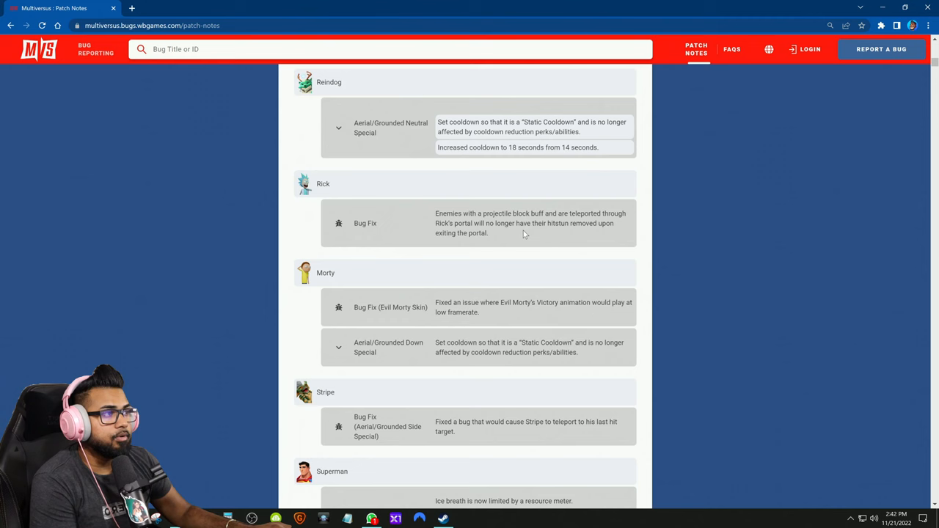
pyautogui.scroll(-3)
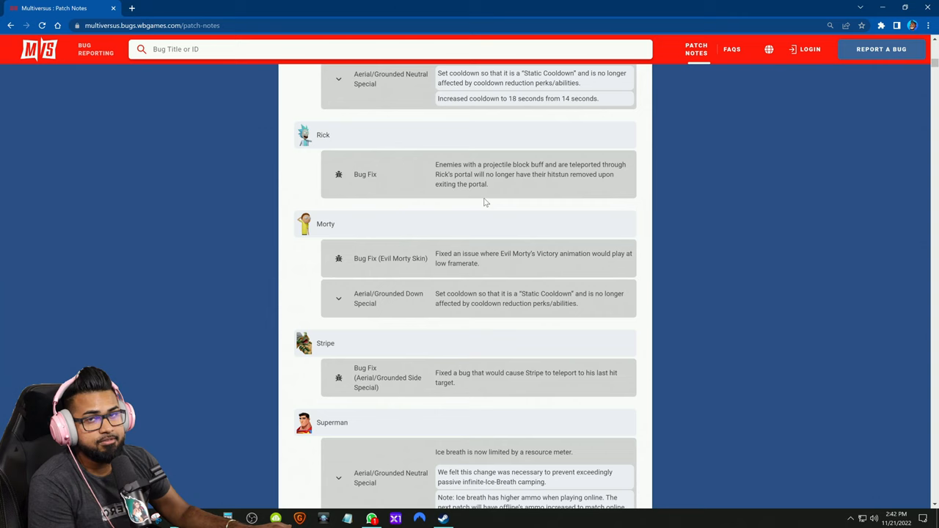
pyautogui.scroll(-3)
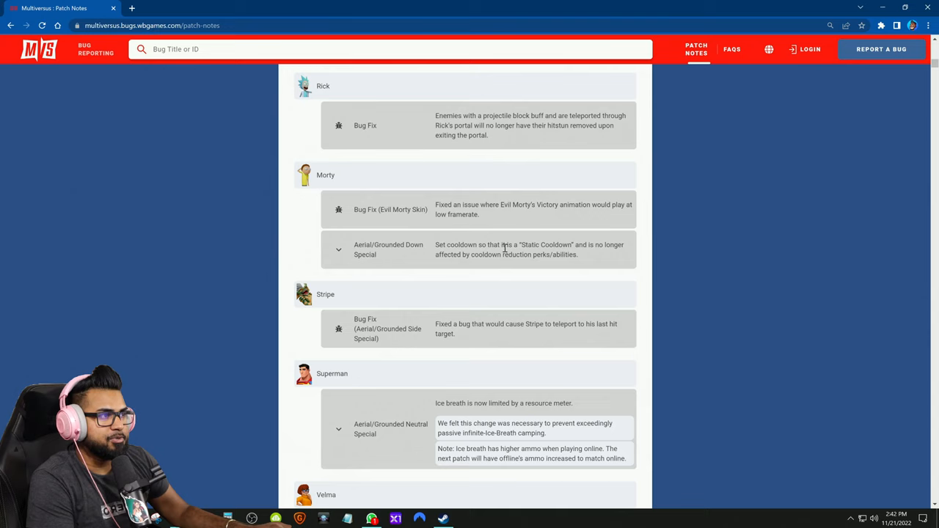
pyautogui.scroll(-3)
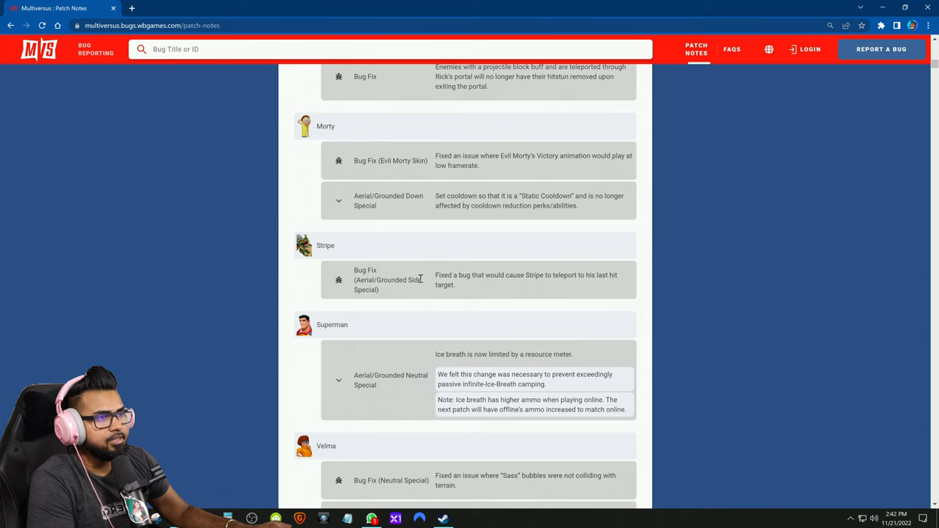
pyautogui.moveTo(426, 296)
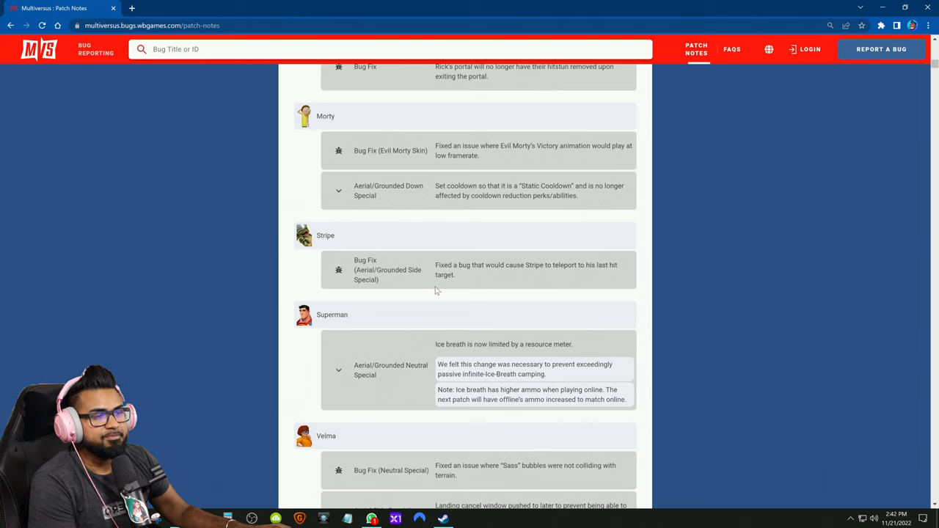
pyautogui.scroll(-3)
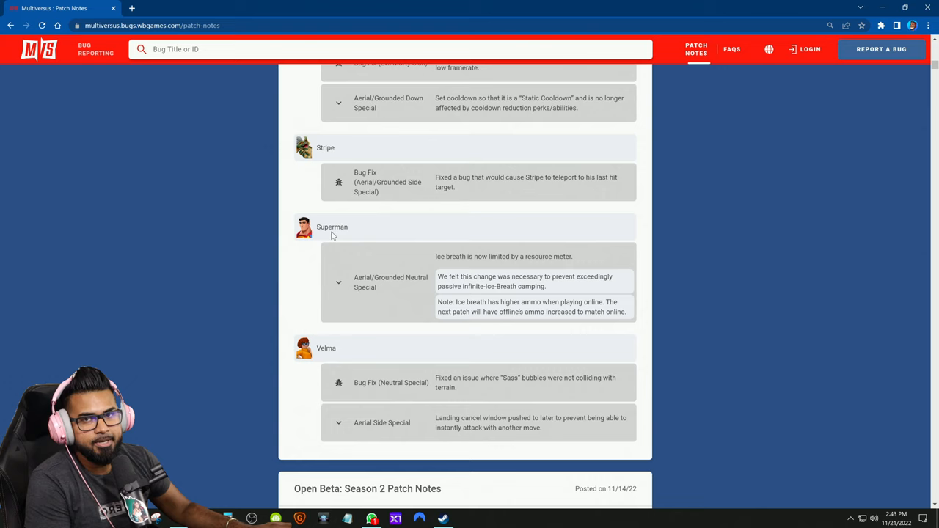
pyautogui.moveTo(476, 257)
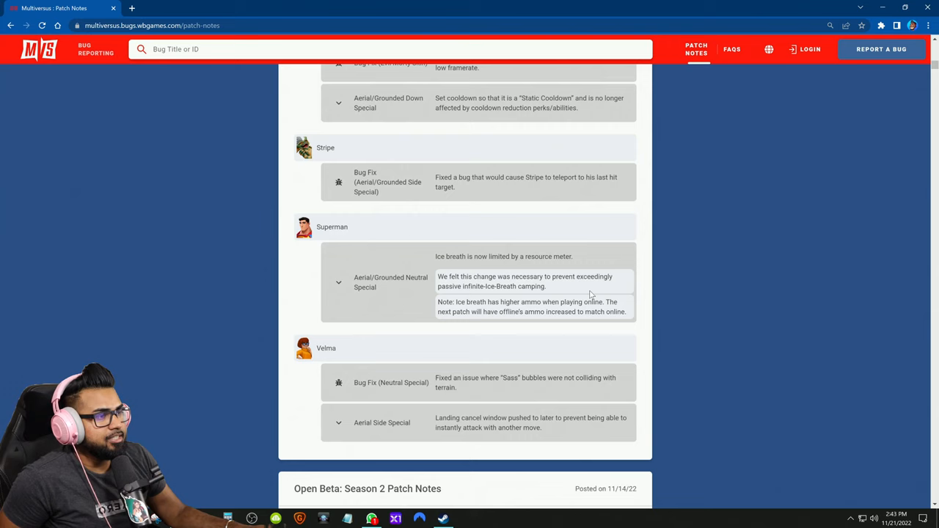
pyautogui.moveTo(618, 308)
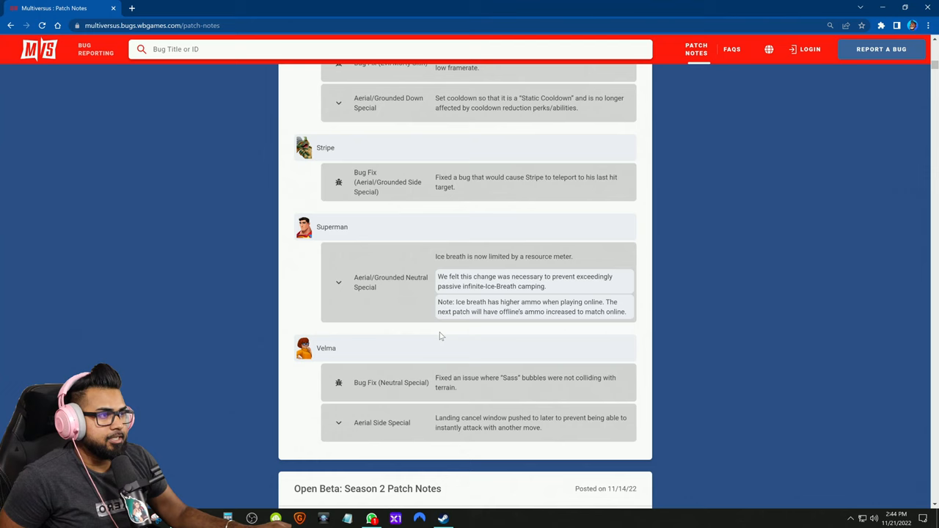
pyautogui.scroll(-3)
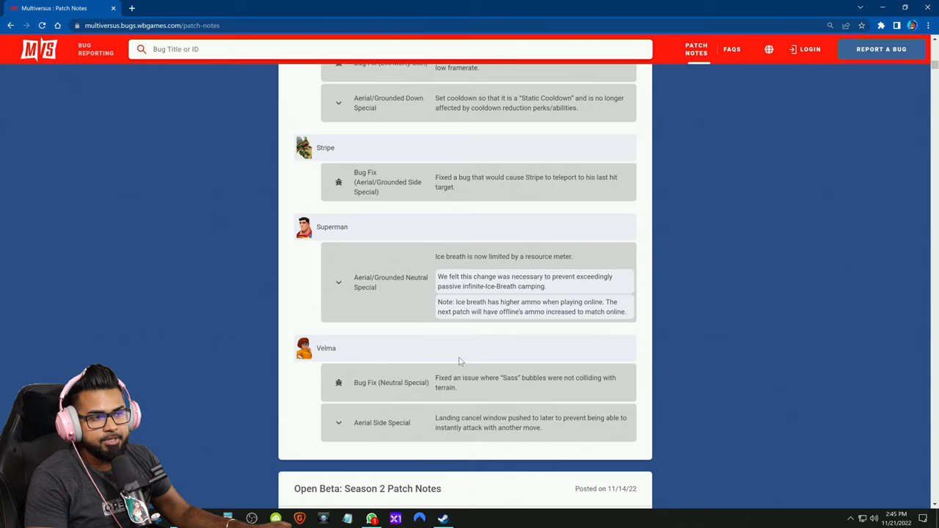
pyautogui.moveTo(389, 346)
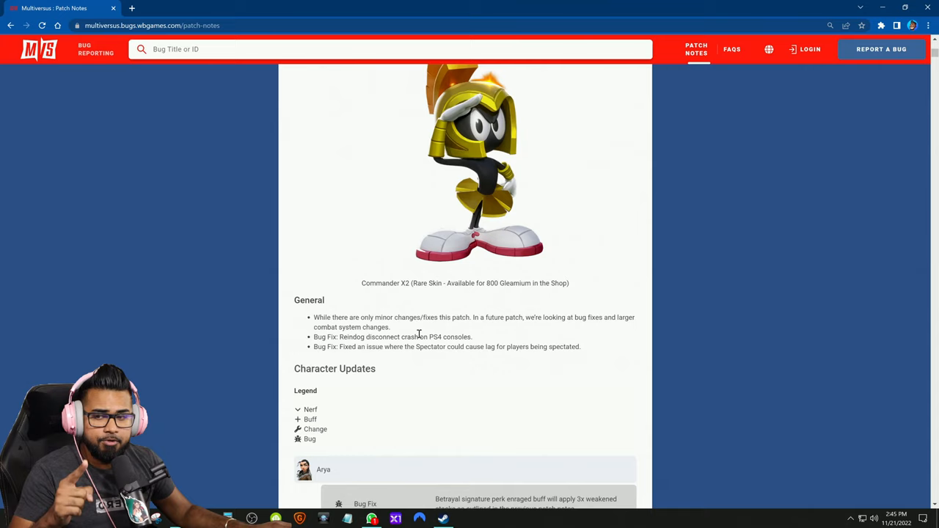
pyautogui.scroll(-3)
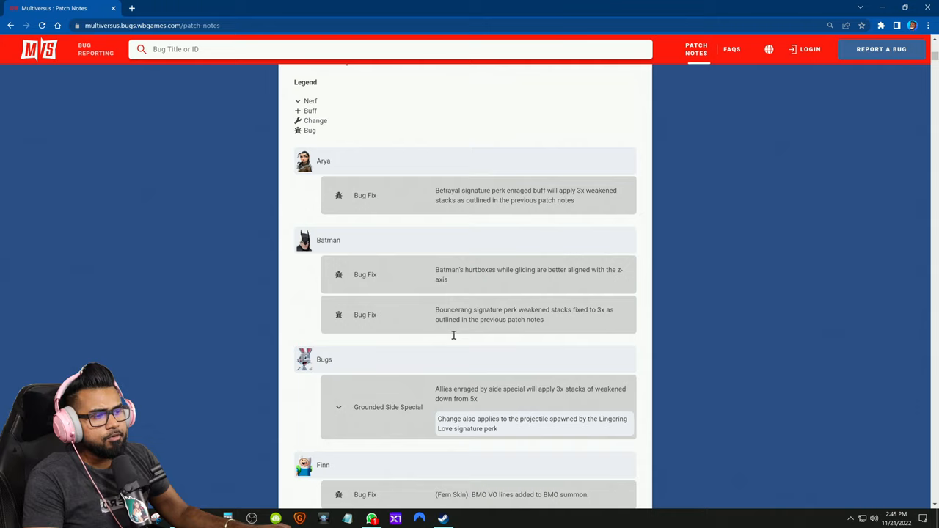
pyautogui.scroll(-3)
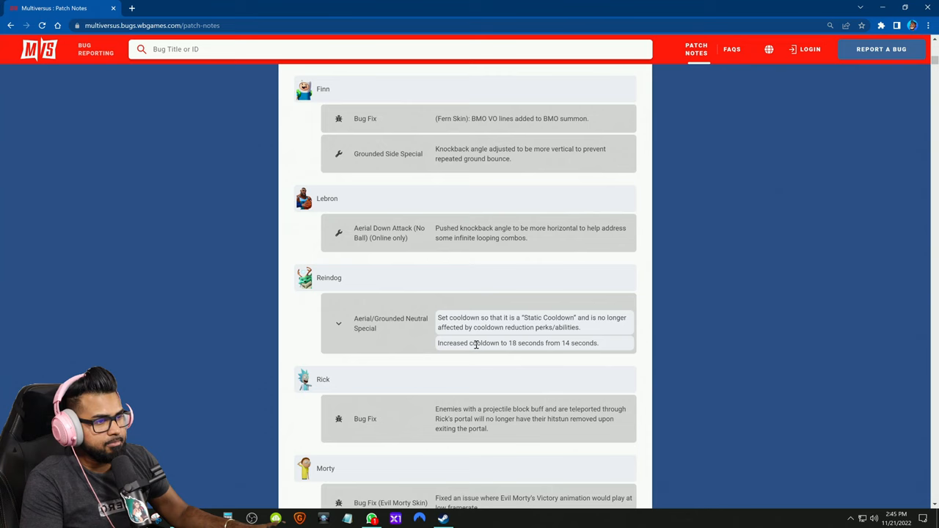
pyautogui.scroll(3)
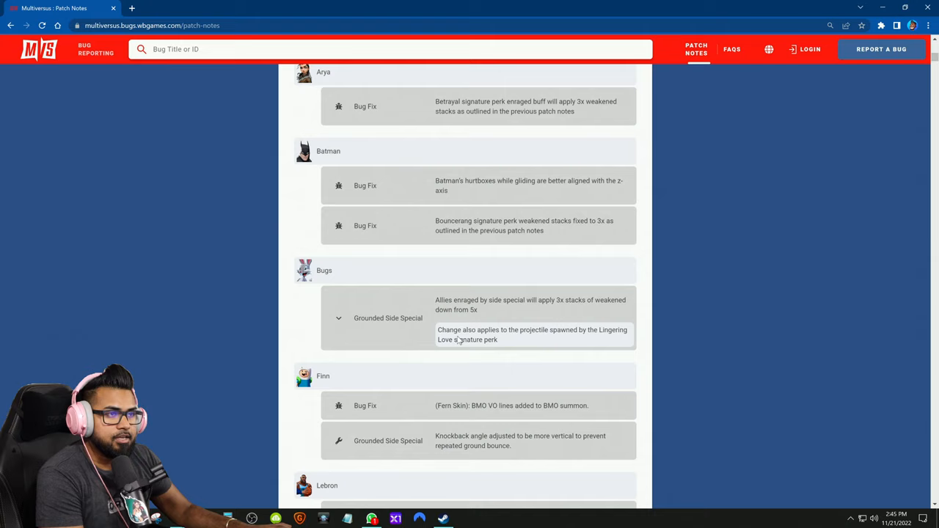